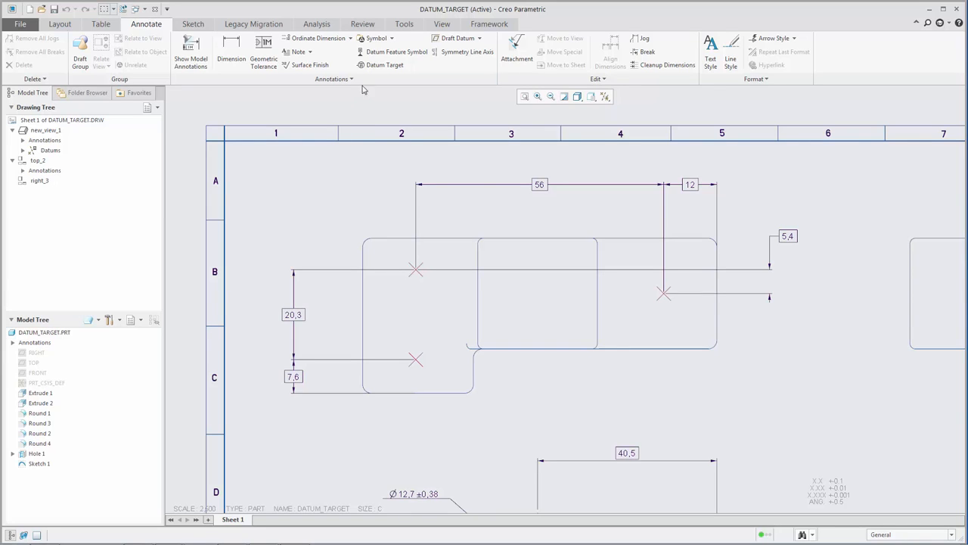
Add a Ø5 datum target on the left surface, symbol placed above-left of the part.
click(385, 65)
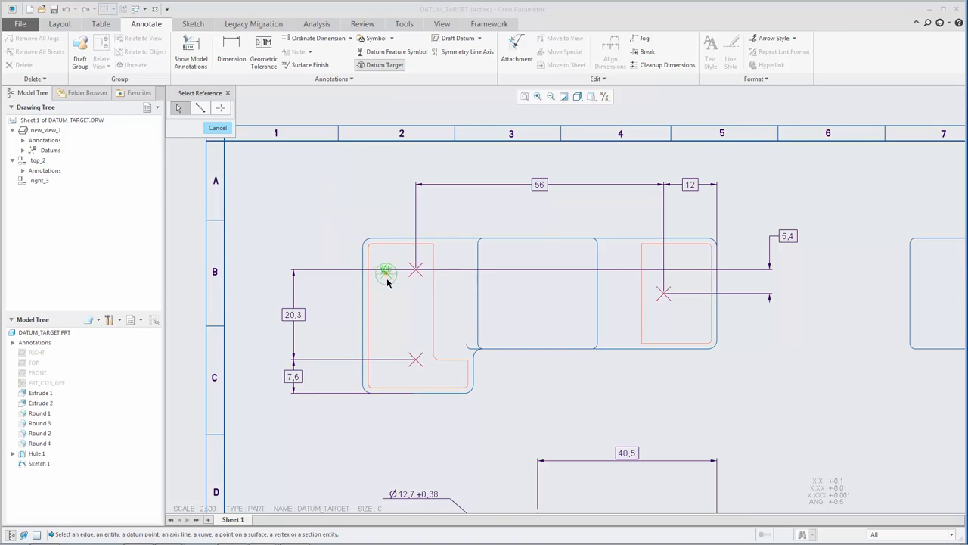
mouse_move(391, 289)
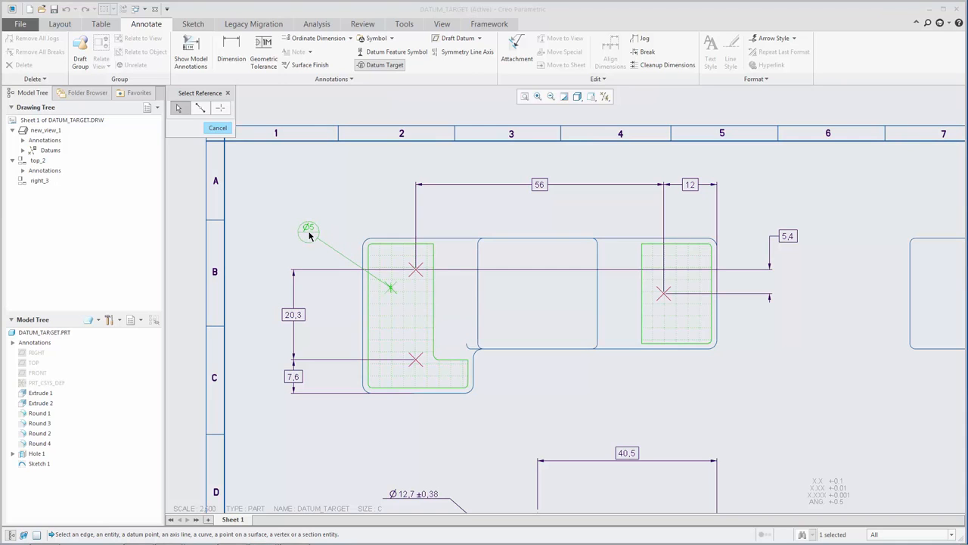
click(218, 127)
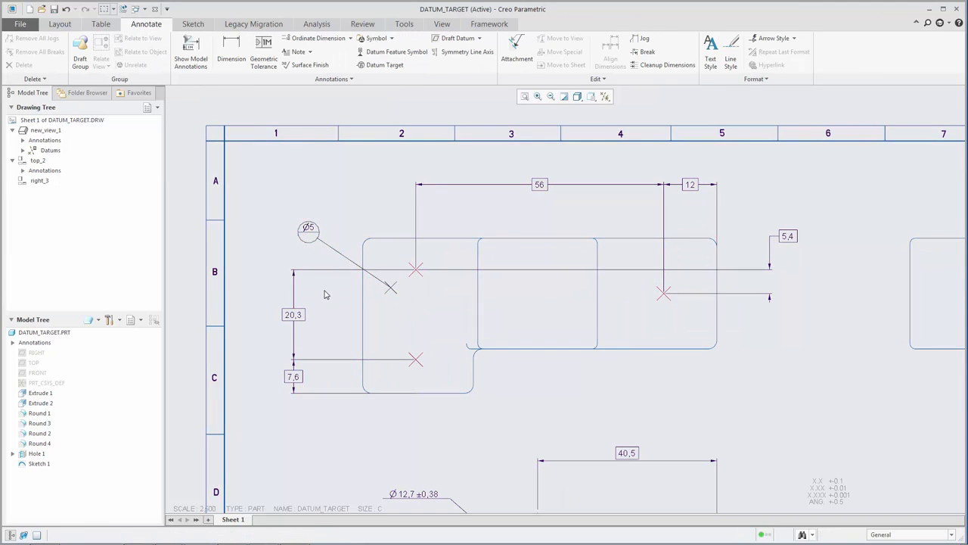
Add a second Ø5 datum target at the lower cross mark with its symbol to the left.
click(385, 64)
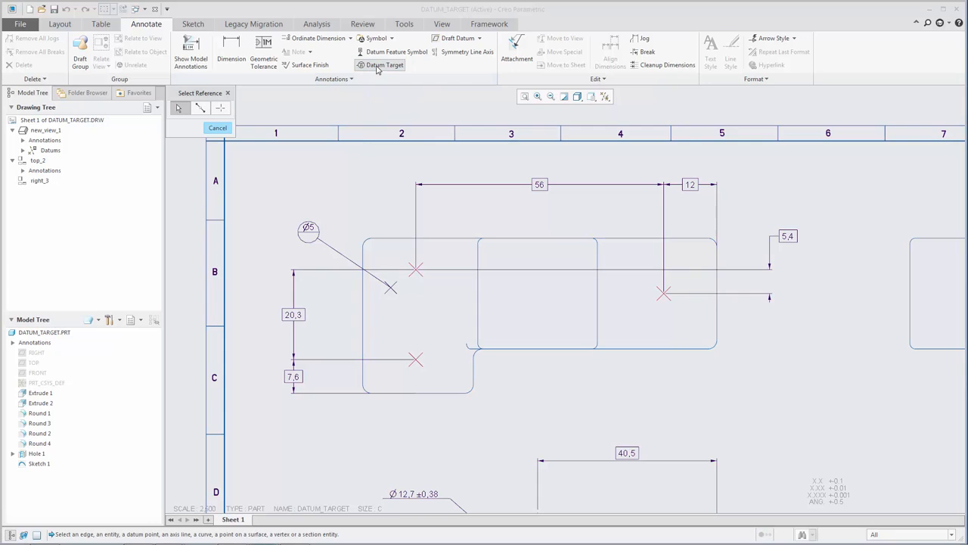
mouse_move(415, 358)
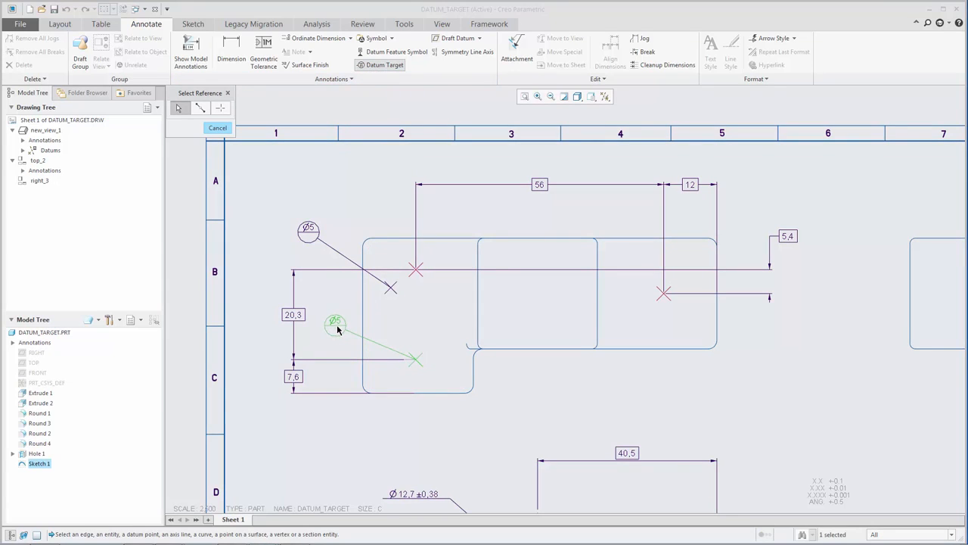
click(339, 325)
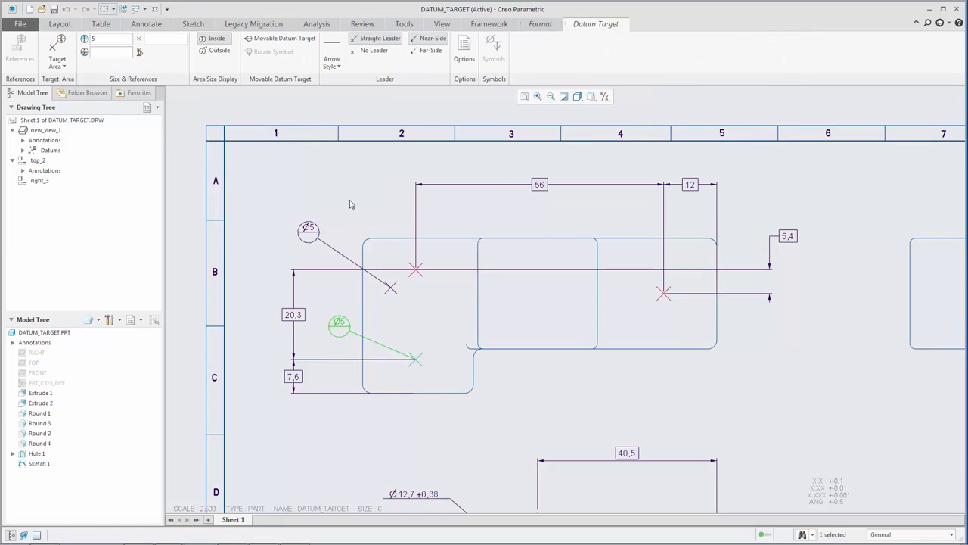
click(146, 24)
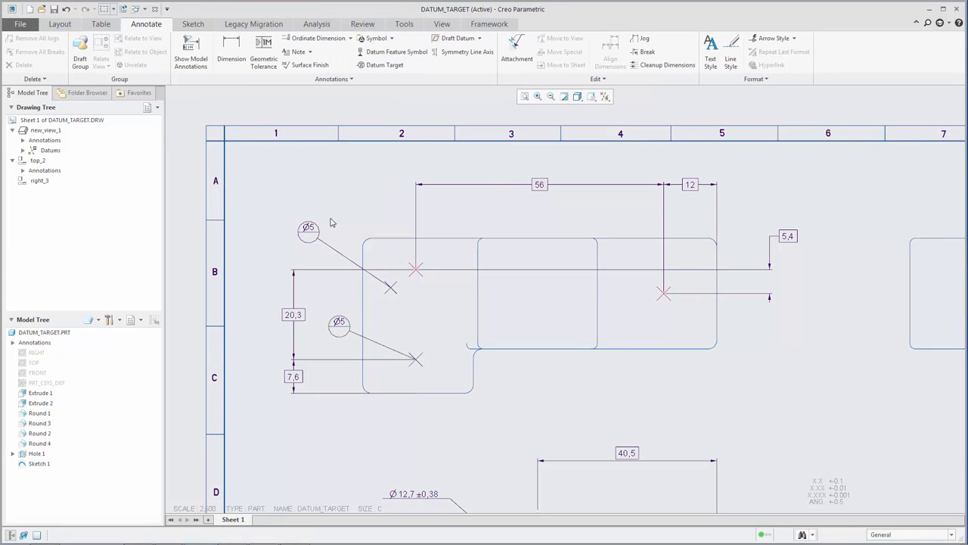
Select the upper Ø5 datum target symbol to reopen it in the Datum Target tab.
click(307, 230)
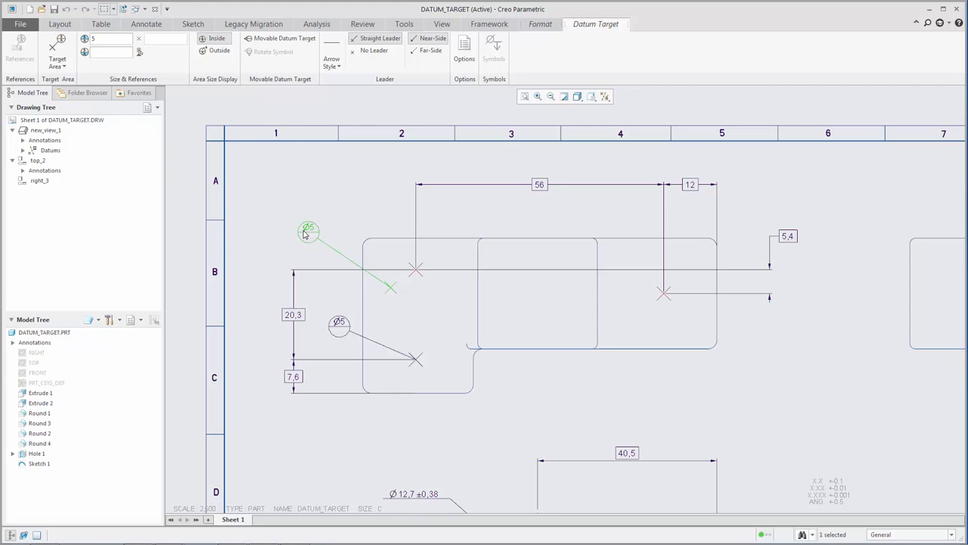
click(145, 24)
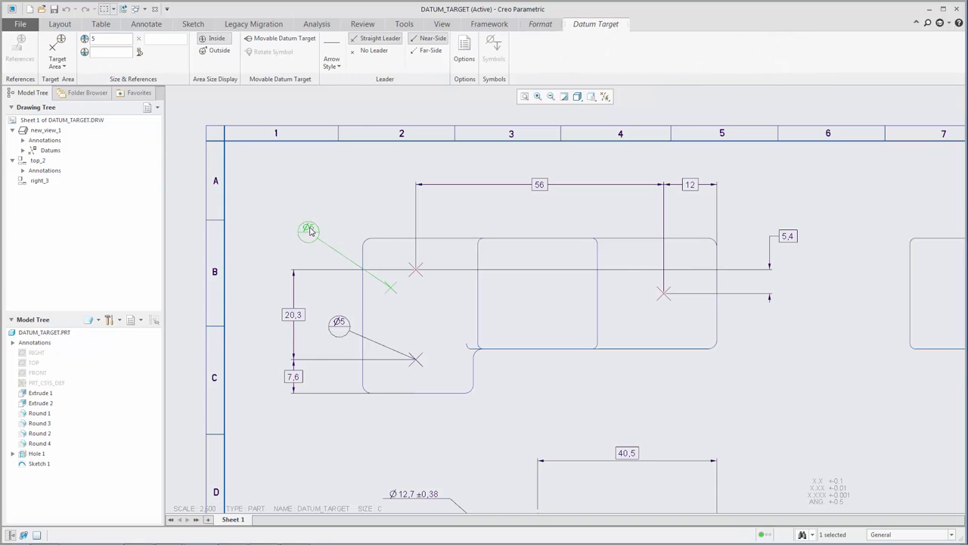
Drag the upper Ø5 symbol slightly right and down, then show its context menu.
drag(308, 231, 316, 262)
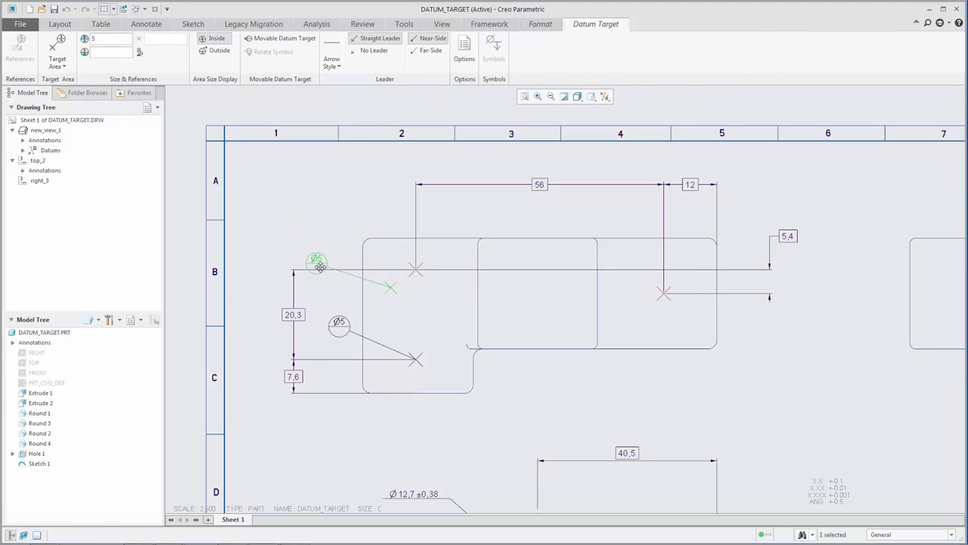
drag(316, 261, 374, 209)
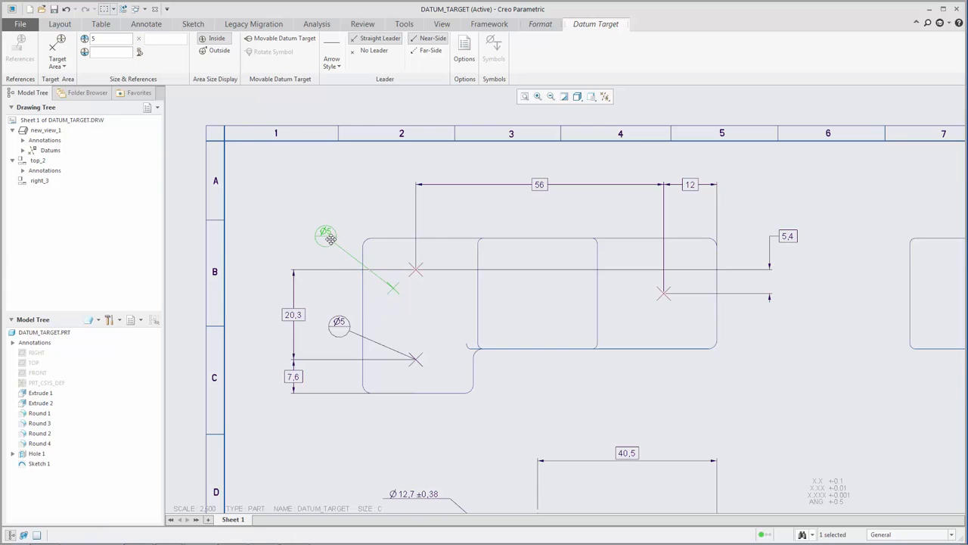
right_click(326, 236)
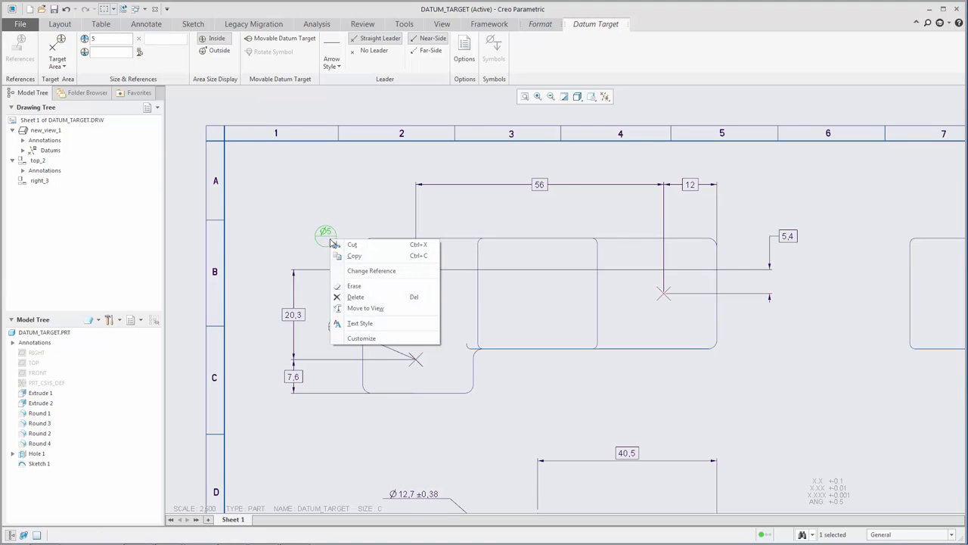